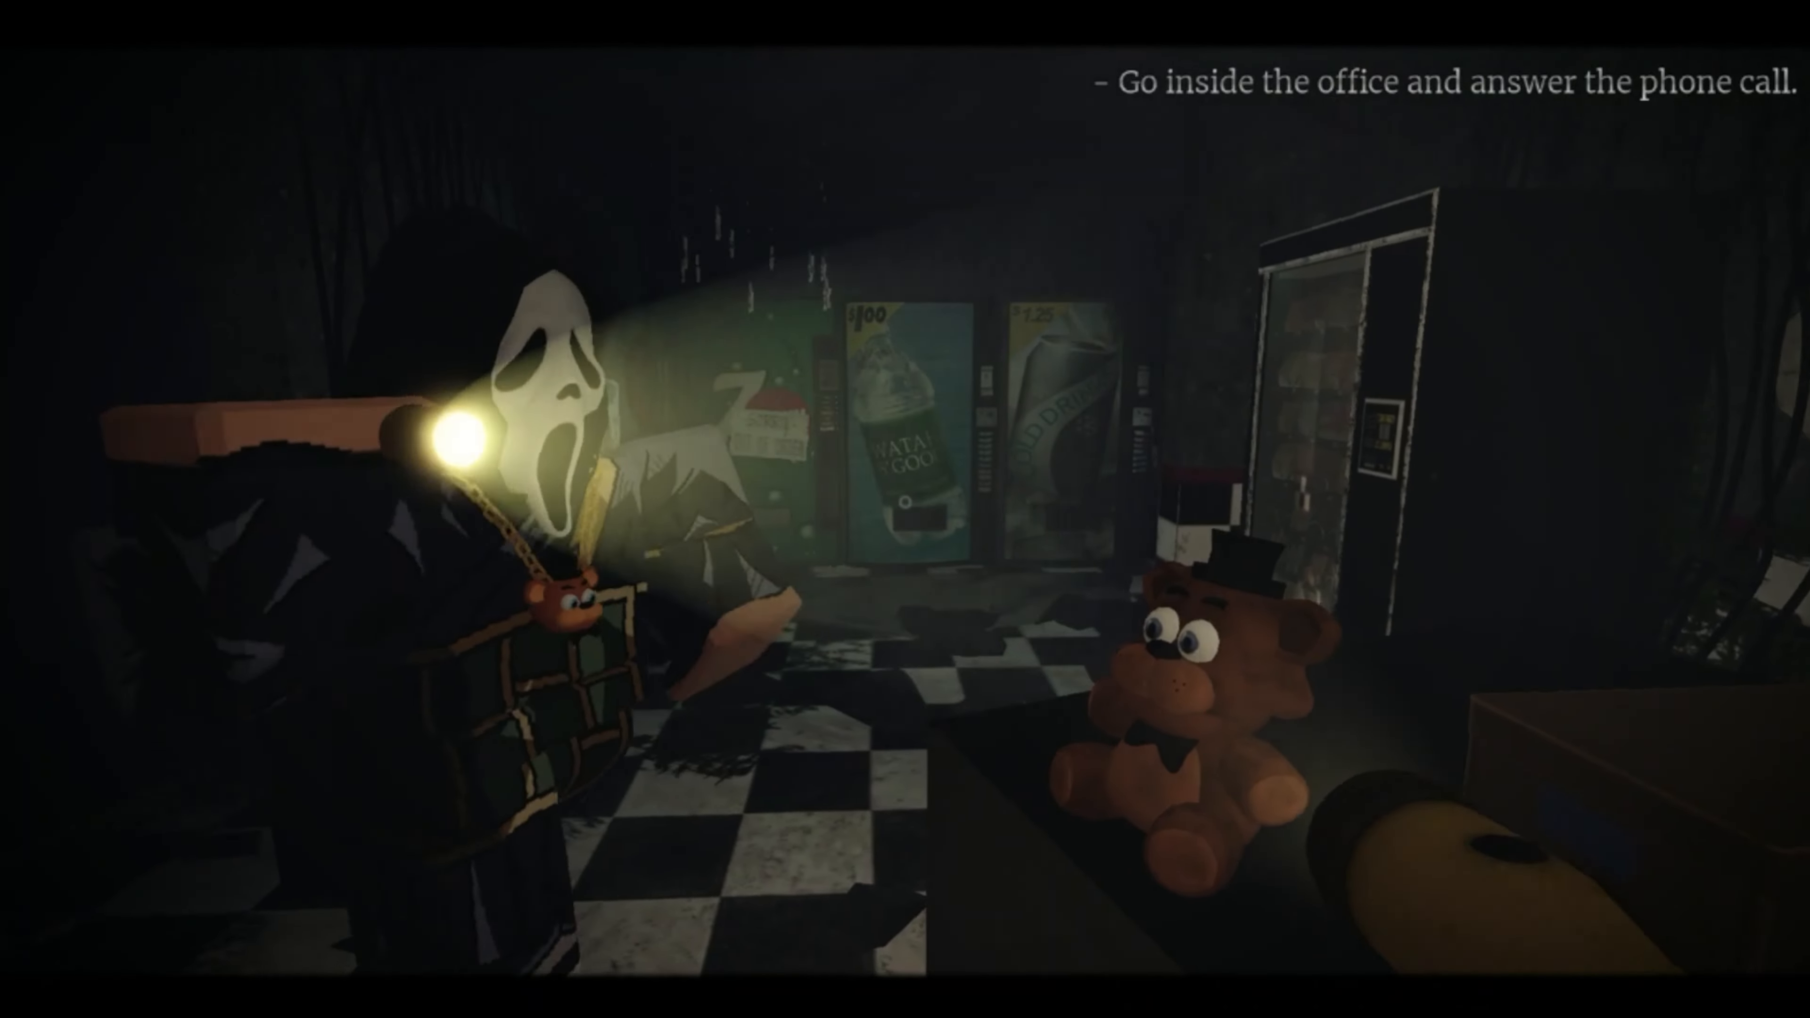
pyautogui.moveTo(905, 509)
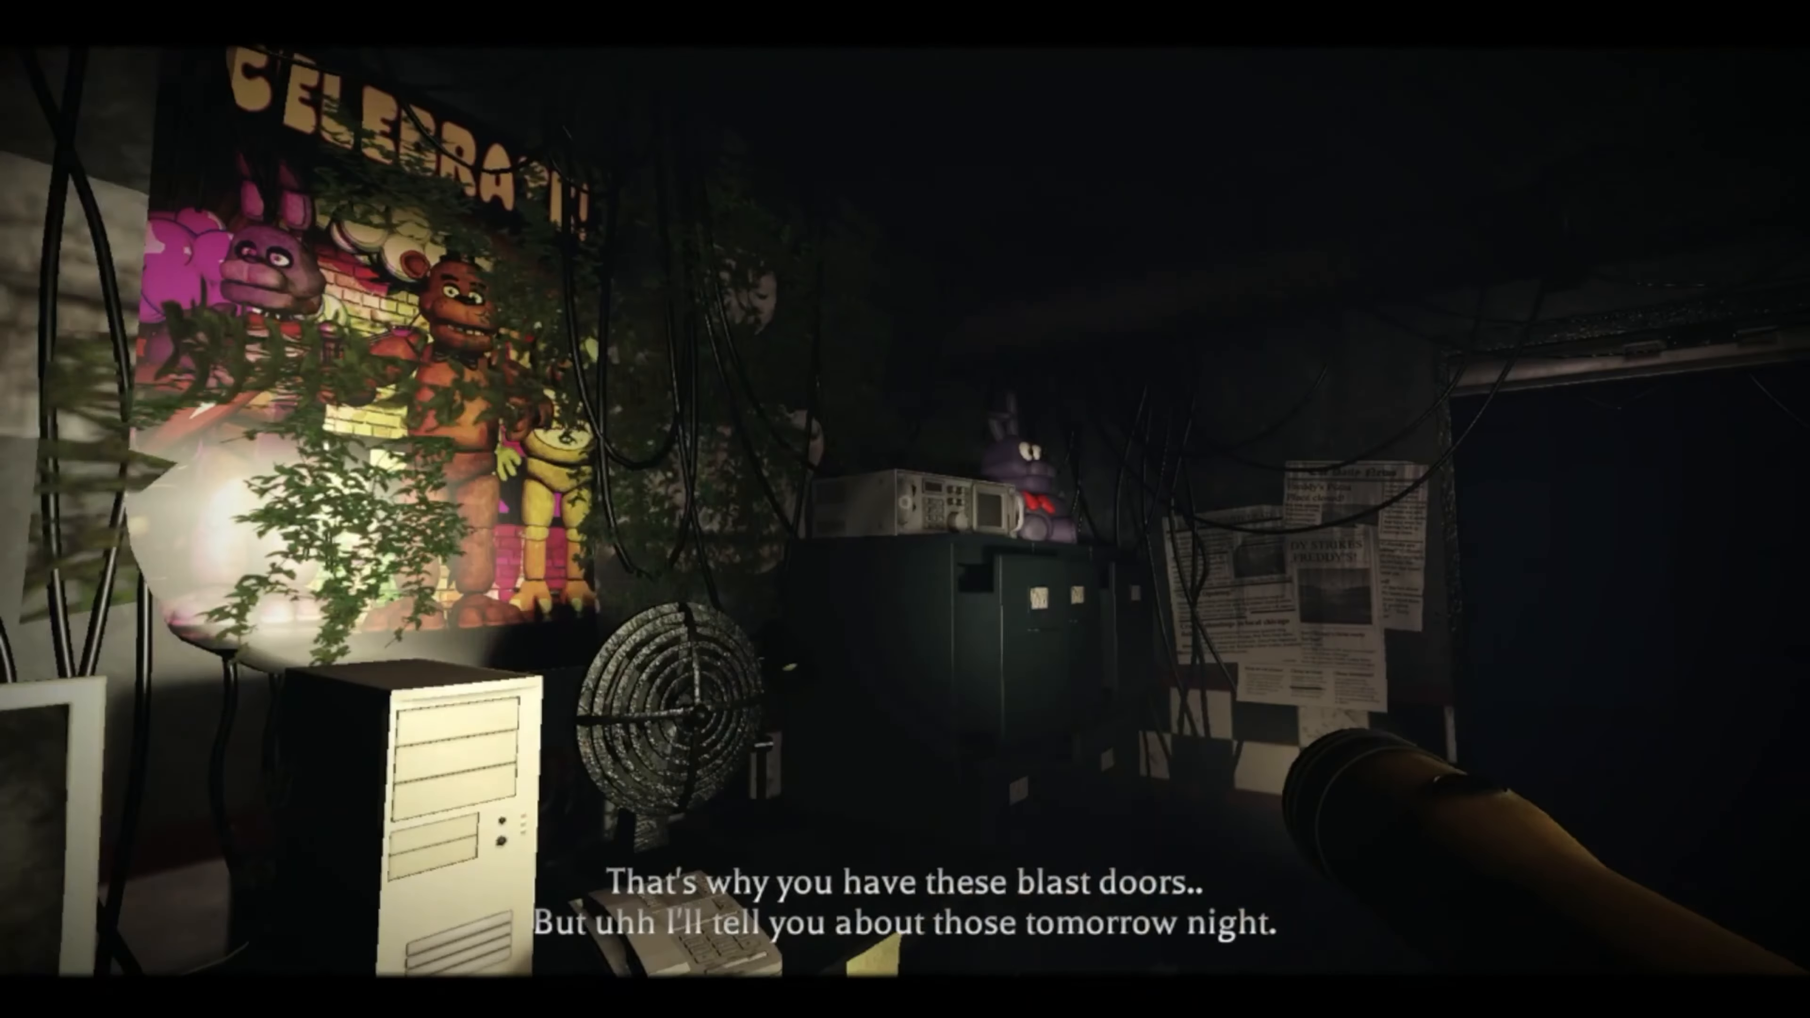
# - Look around the pizzeria rooms, reaching the shelves of tapes and animatronic heads
pyautogui.hscroll(3)
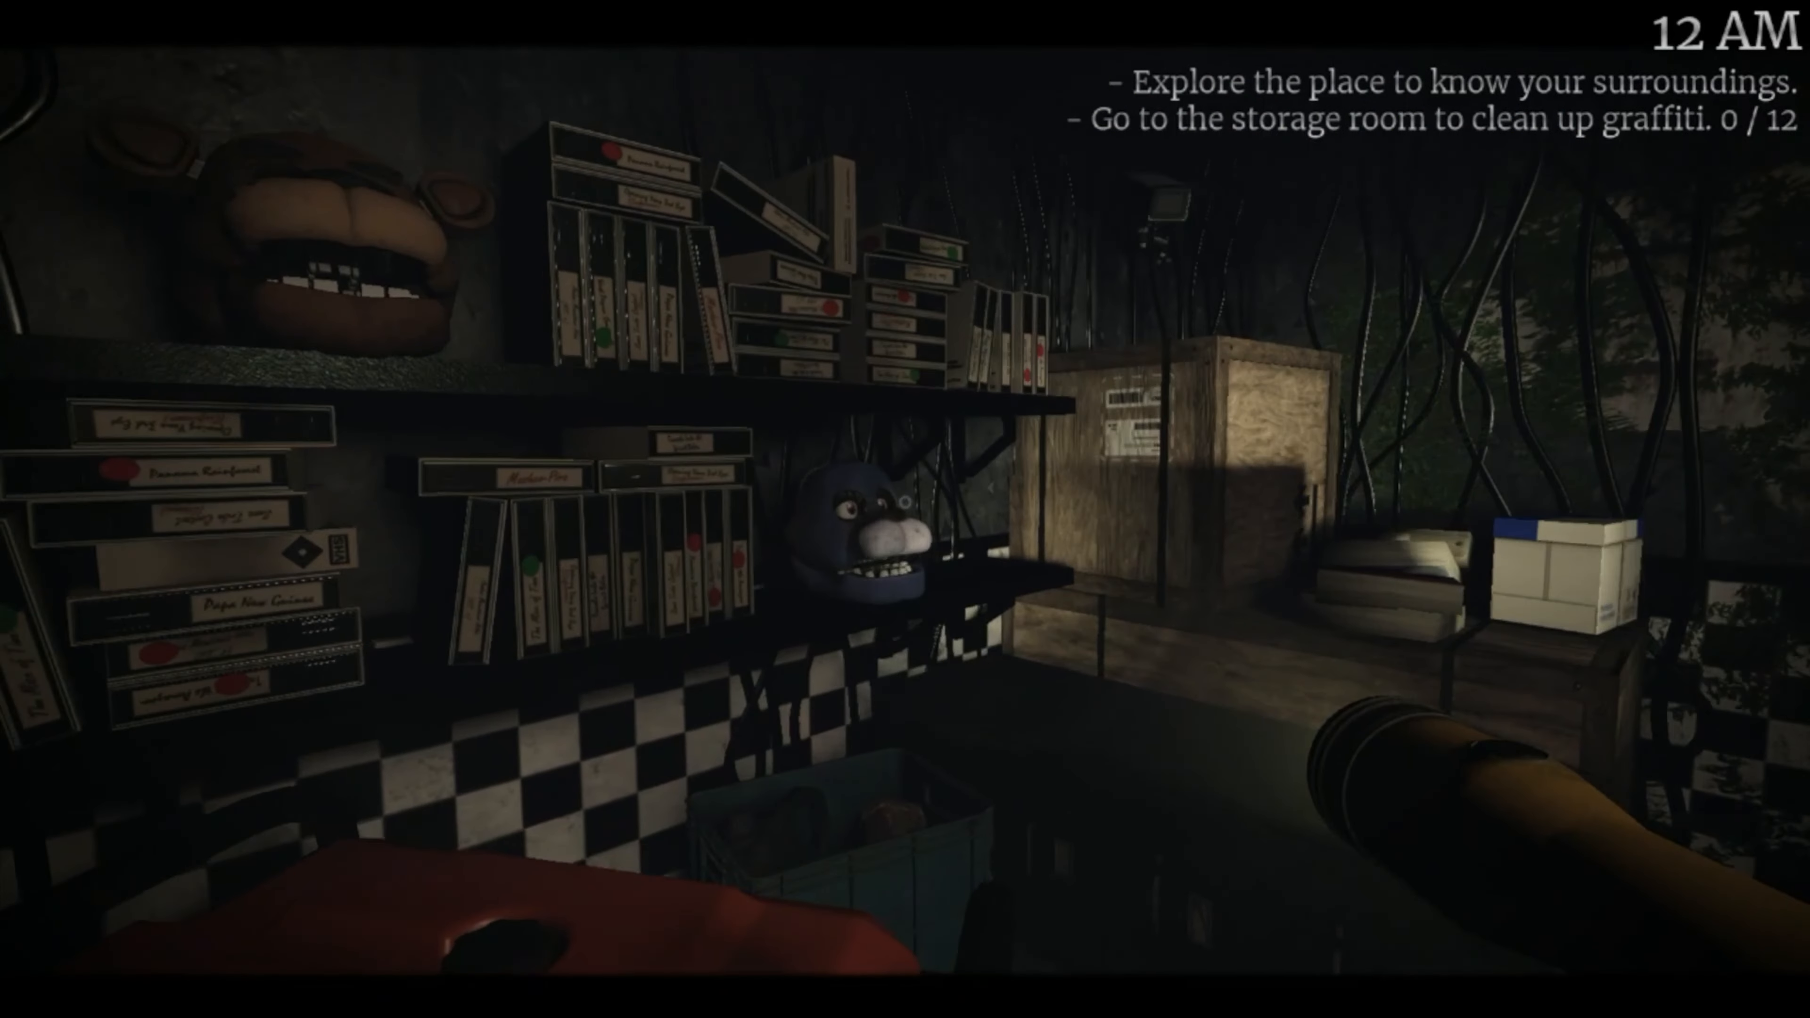
pyautogui.moveTo(905, 509)
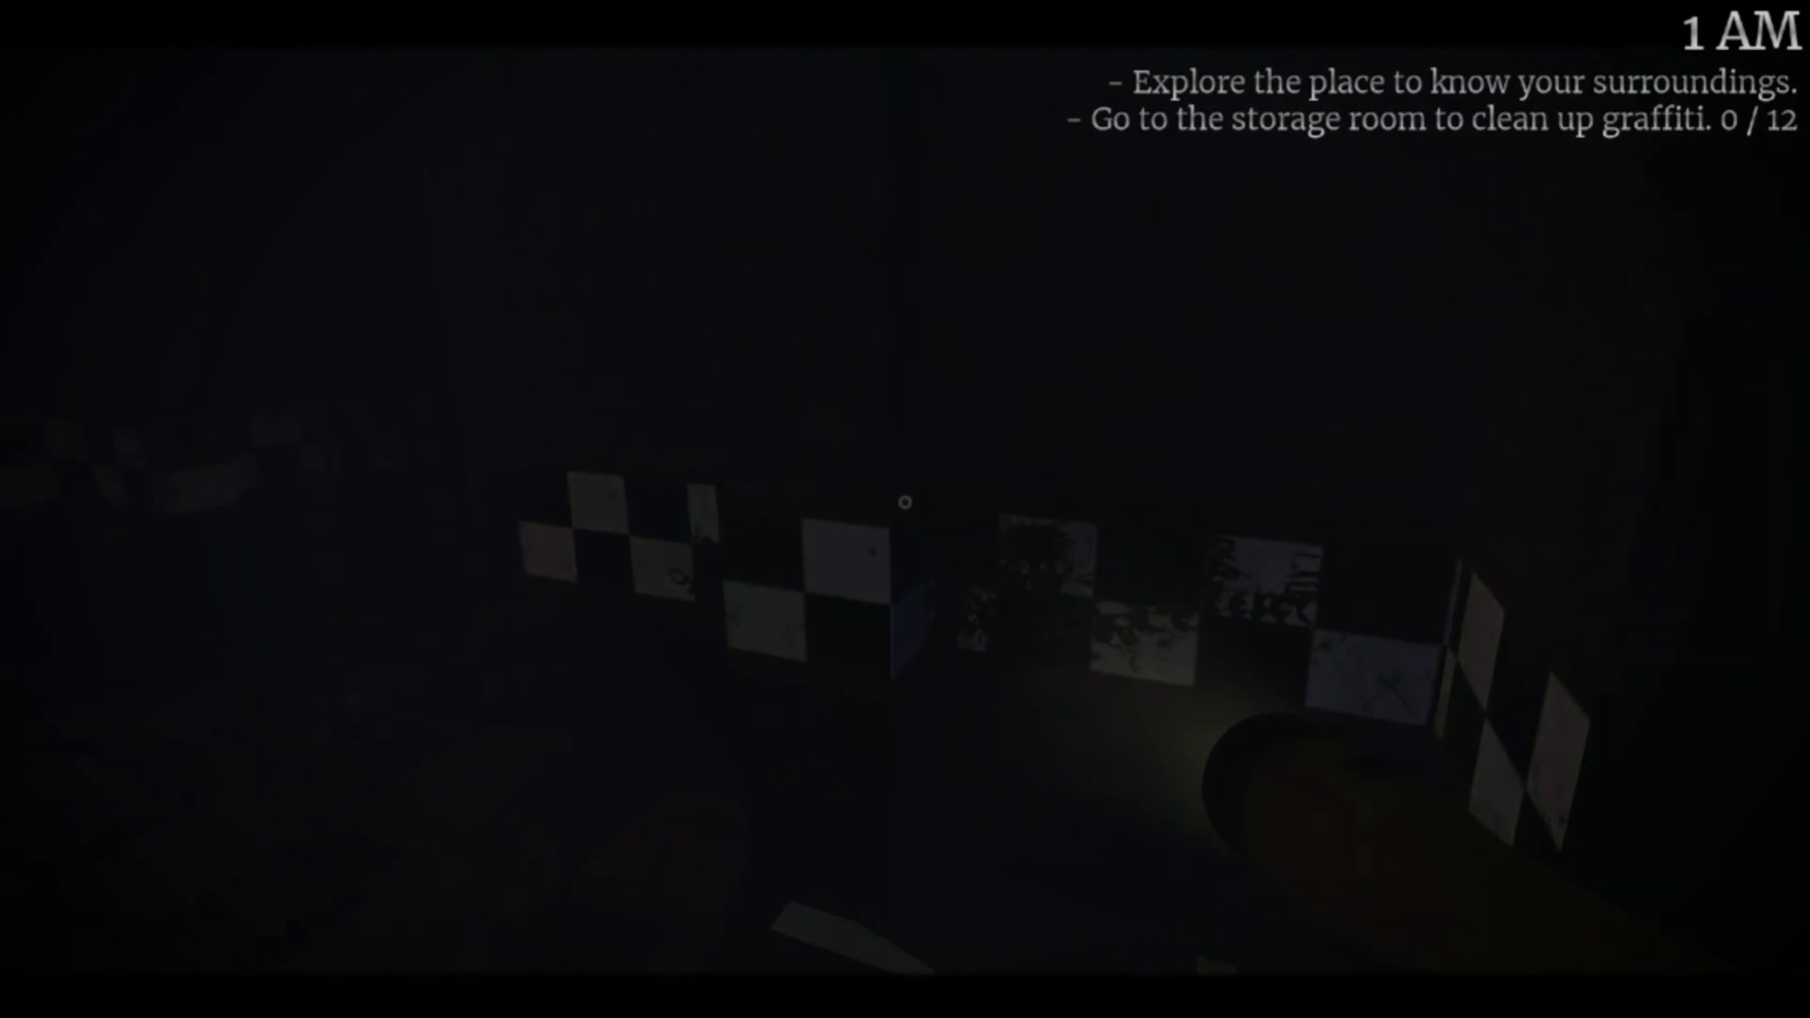
pyautogui.moveTo(905, 501)
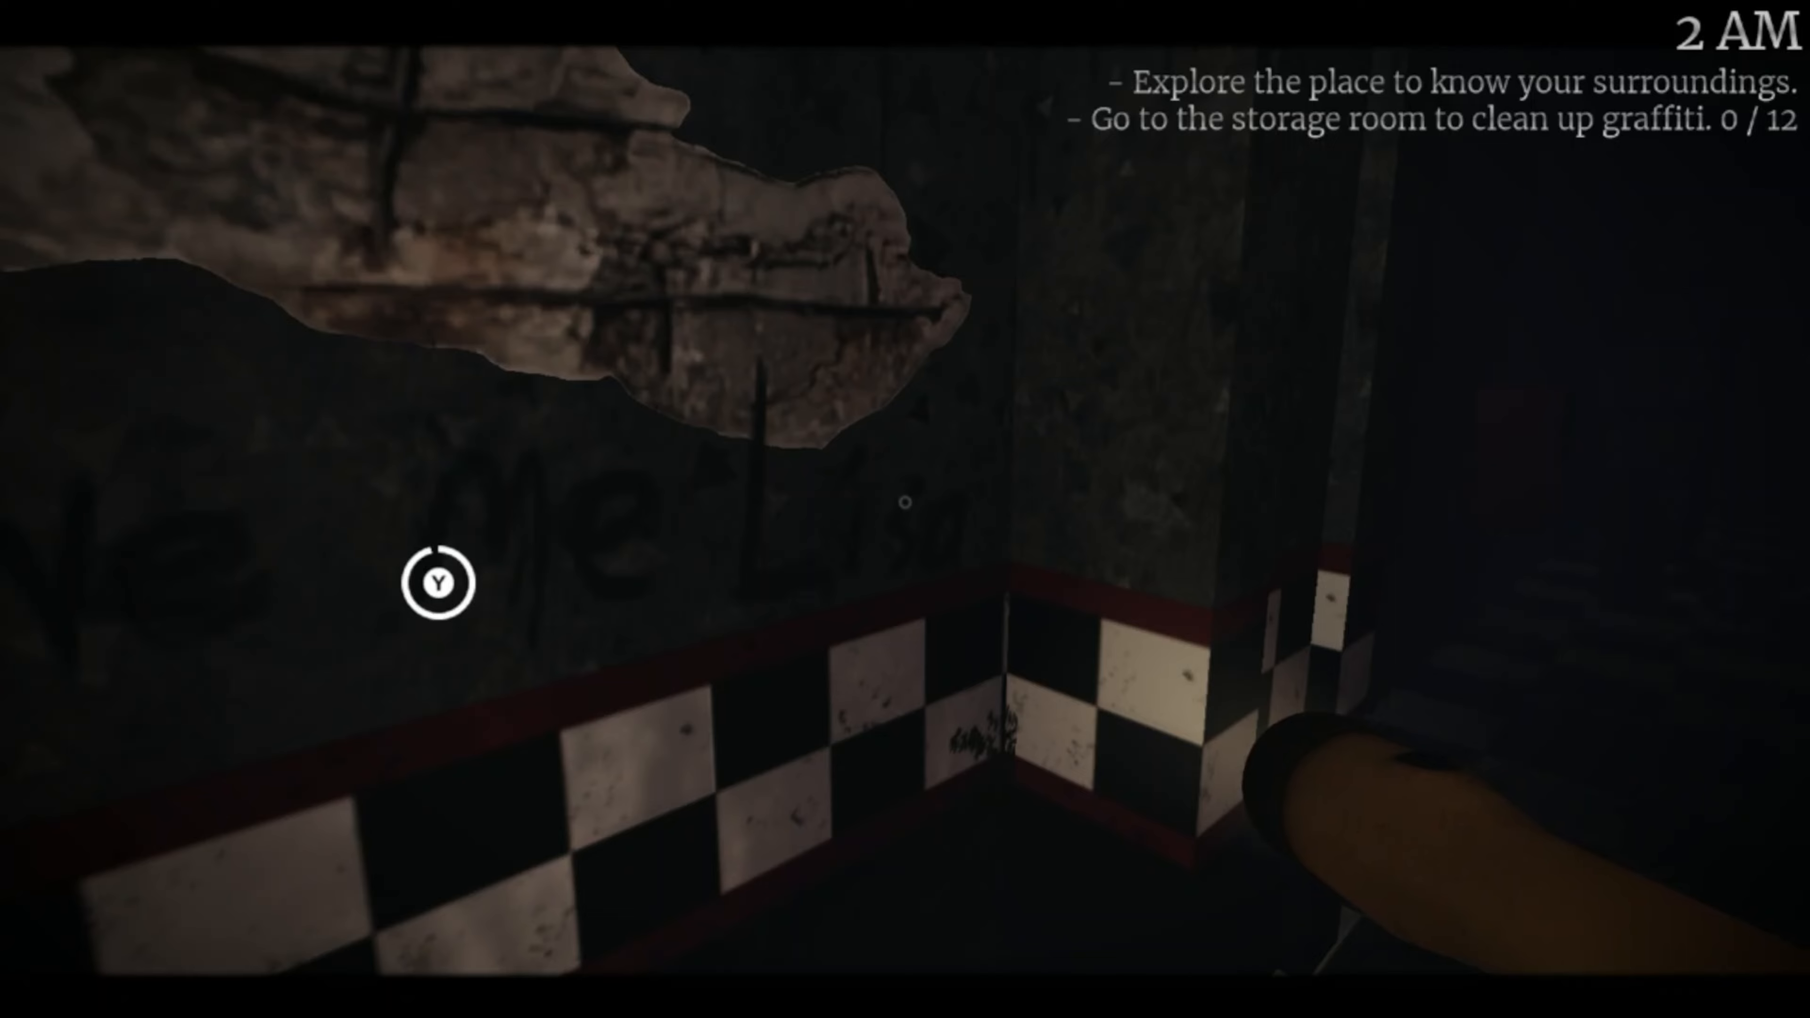
# - Scrub the graffiti on the wall by the checkered tiles with the interact key Y
pyautogui.press('y')
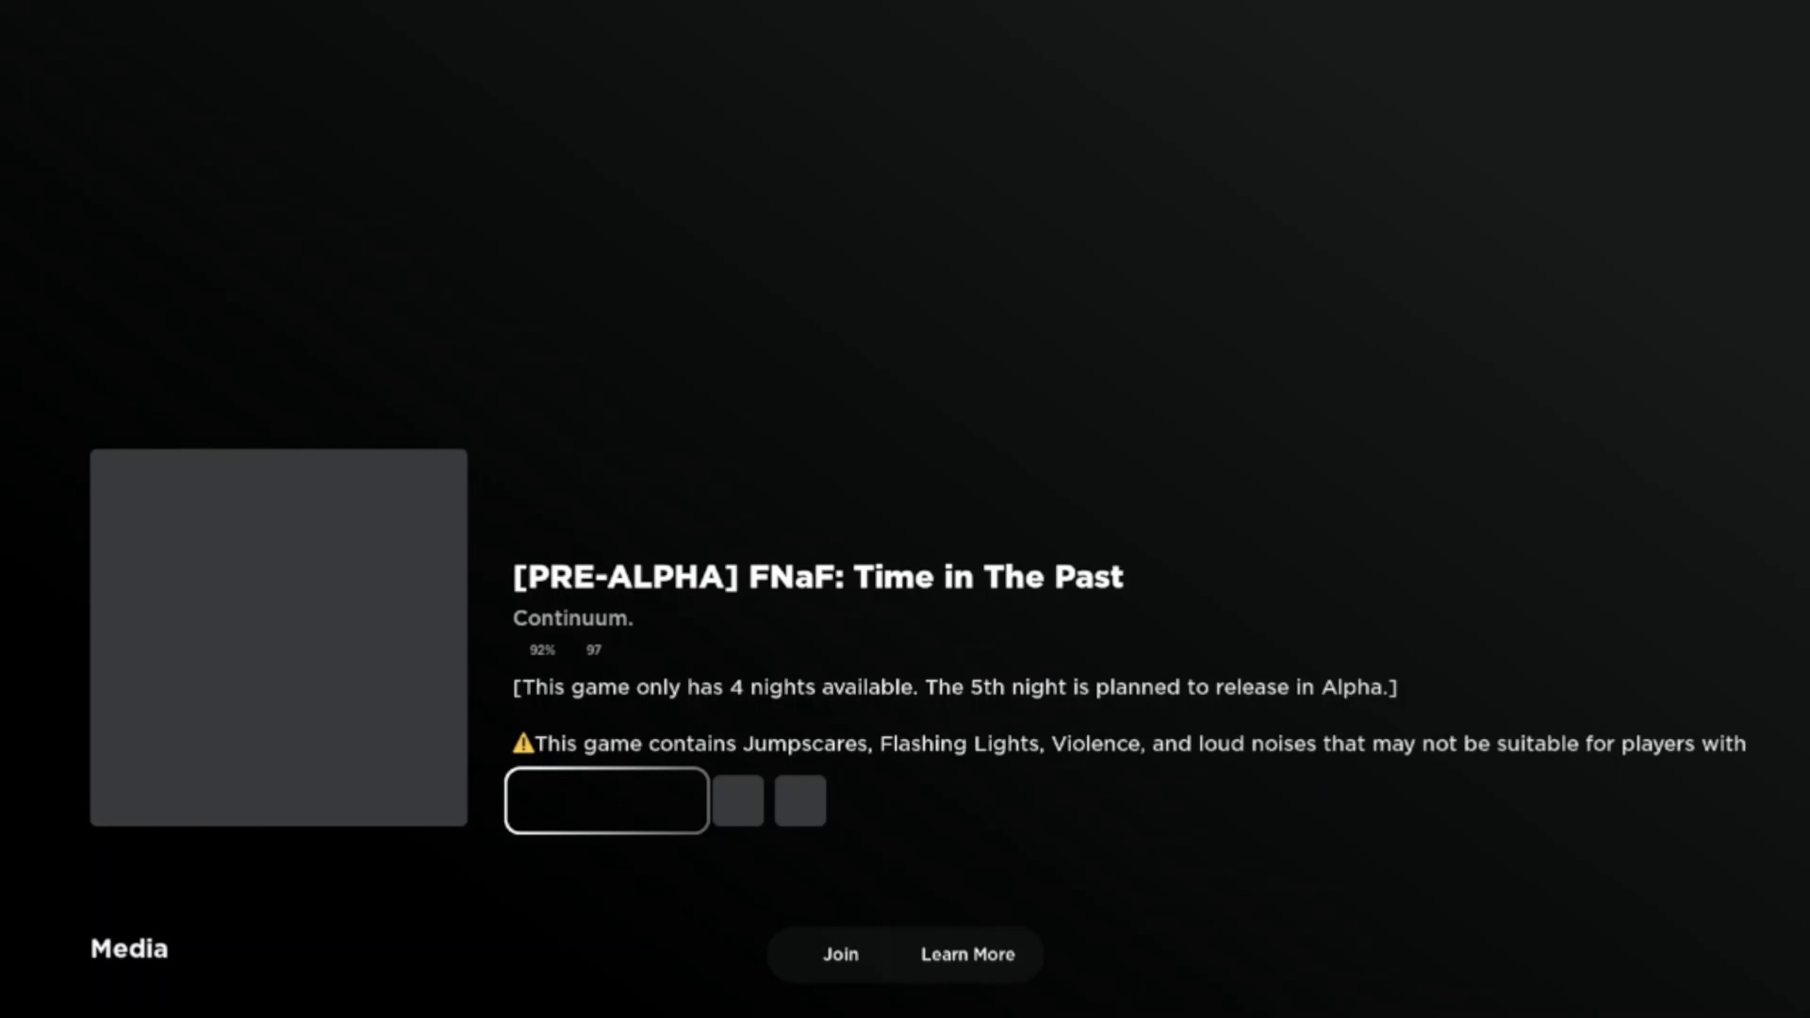
# - Join the Time in The Past game from its page to start a new night
pyautogui.scroll(-3)
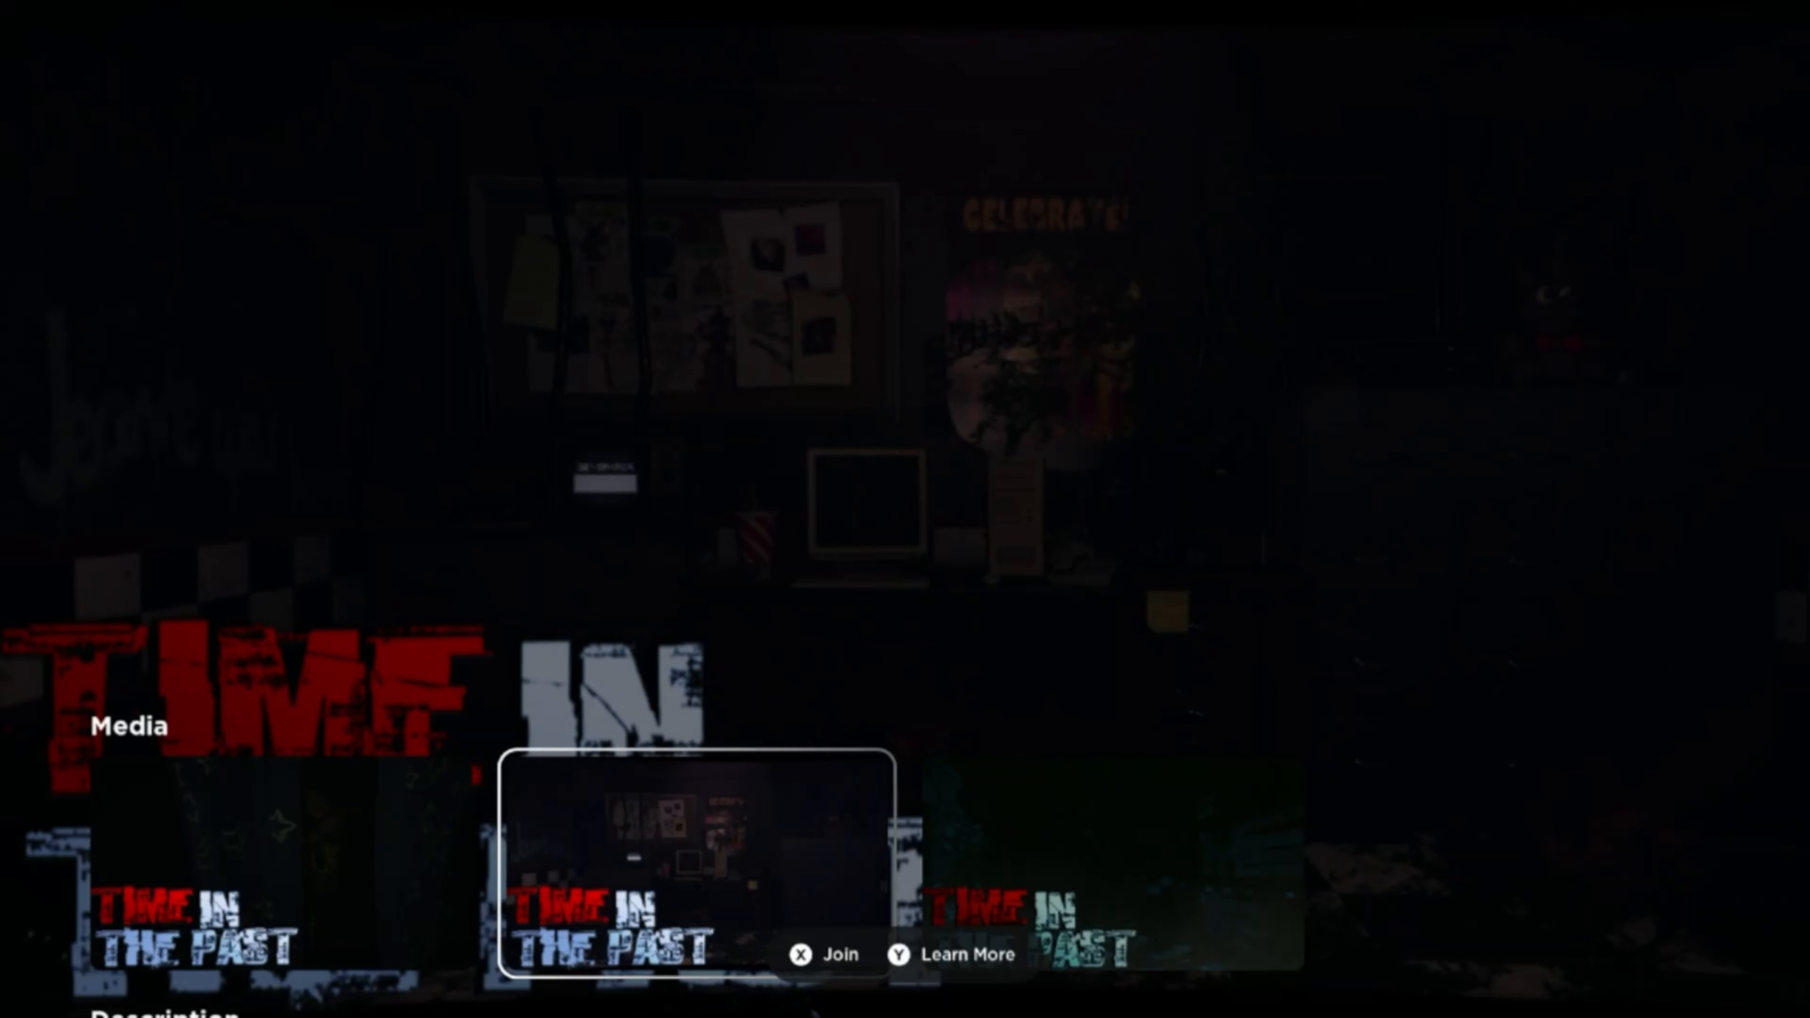
pyautogui.click(802, 954)
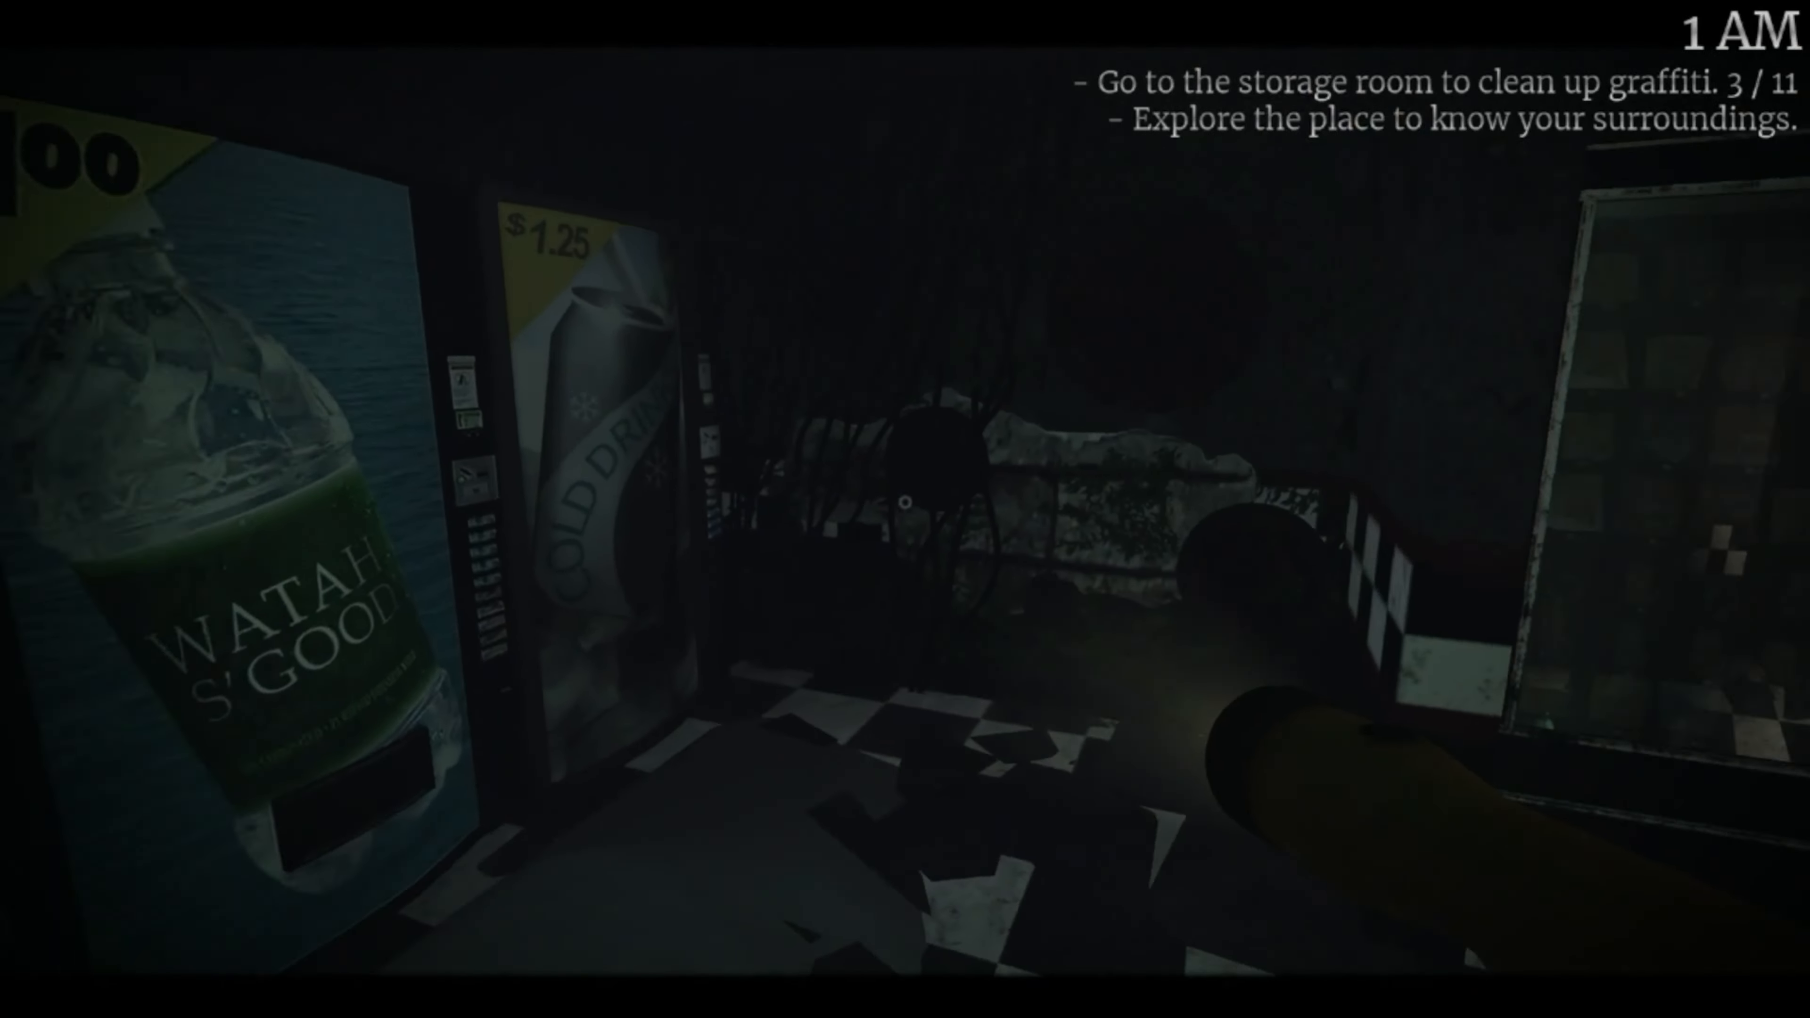
pyautogui.moveTo(905, 515)
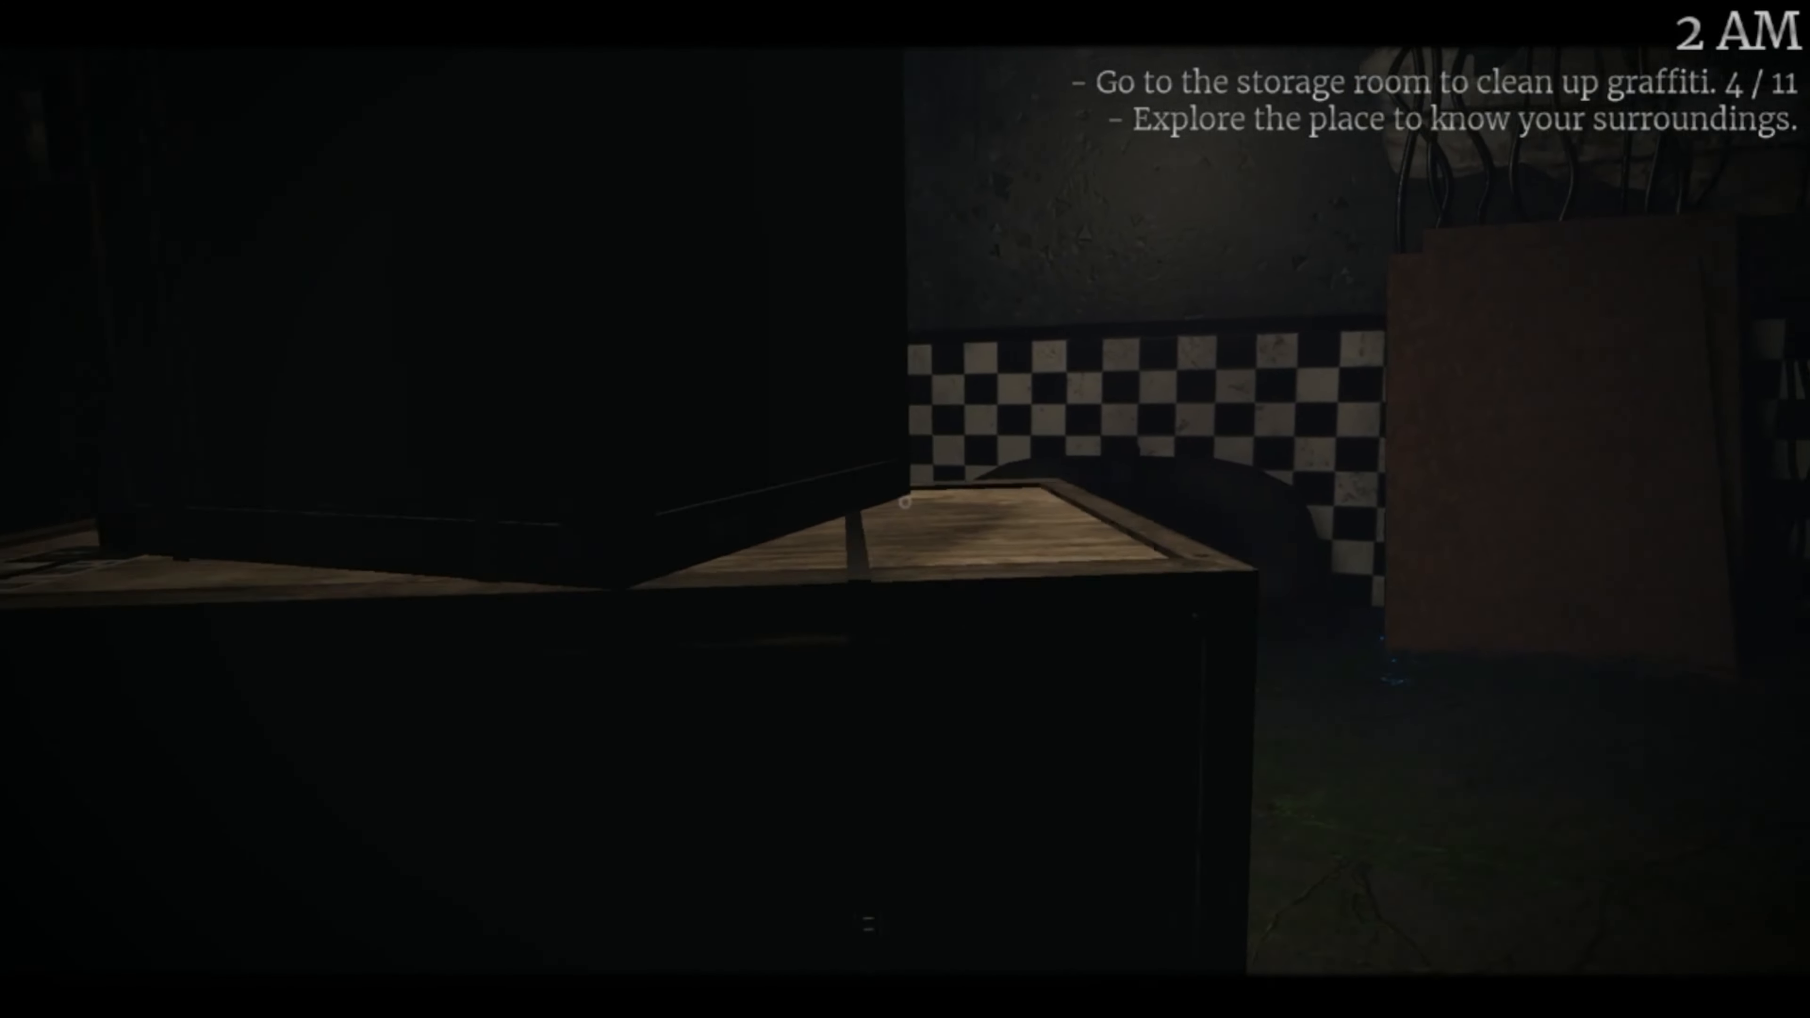
pyautogui.moveTo(903, 503)
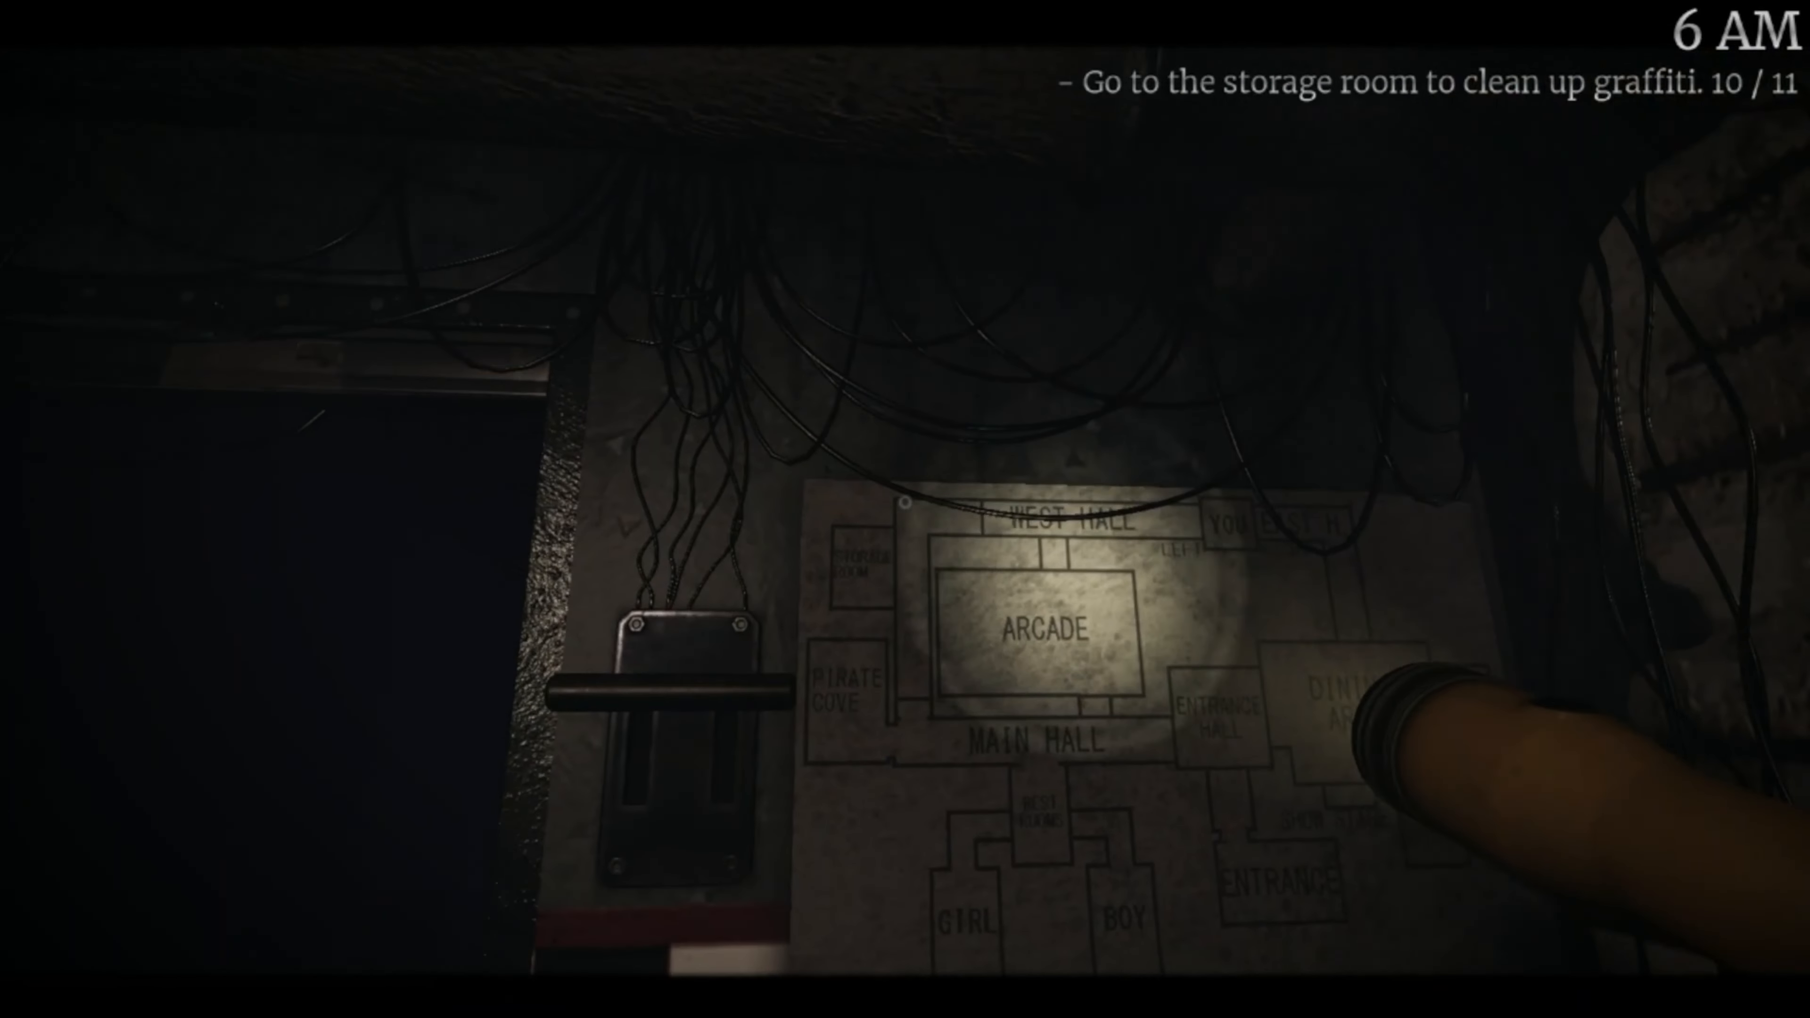
# - Turn from the wall map toward the nearby doorway at 6 AM
pyautogui.hscroll(3)
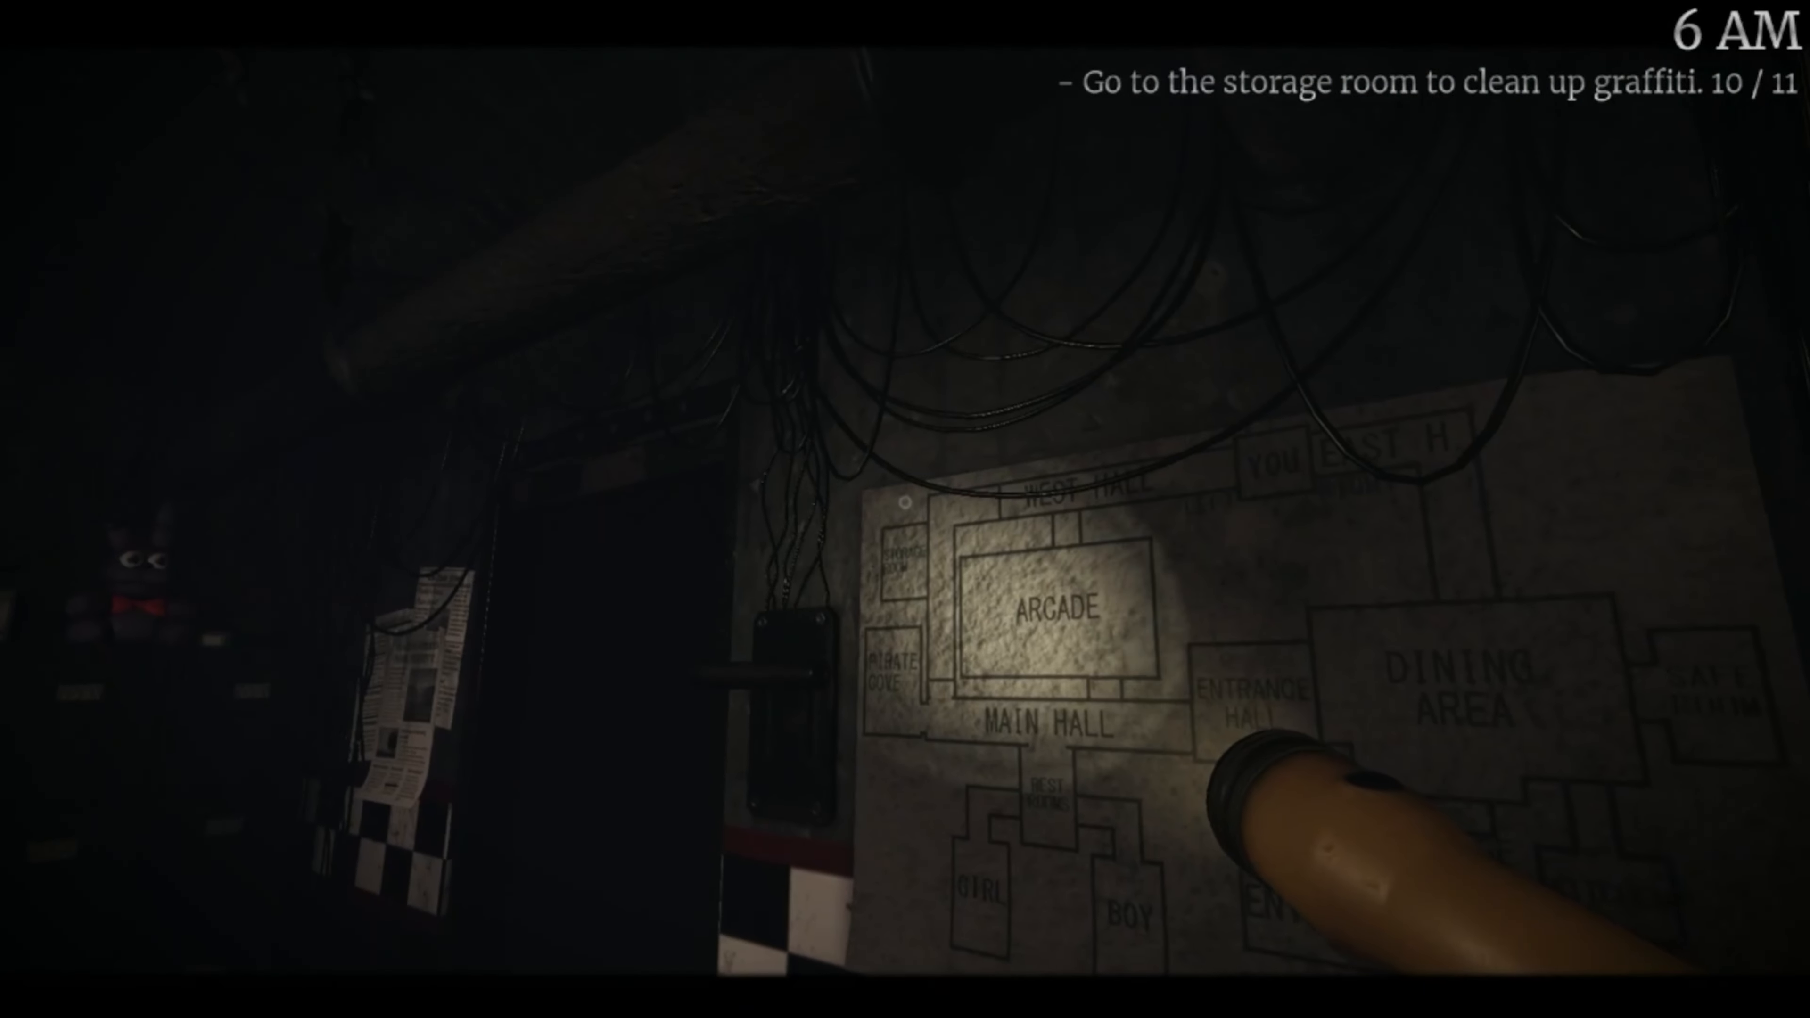